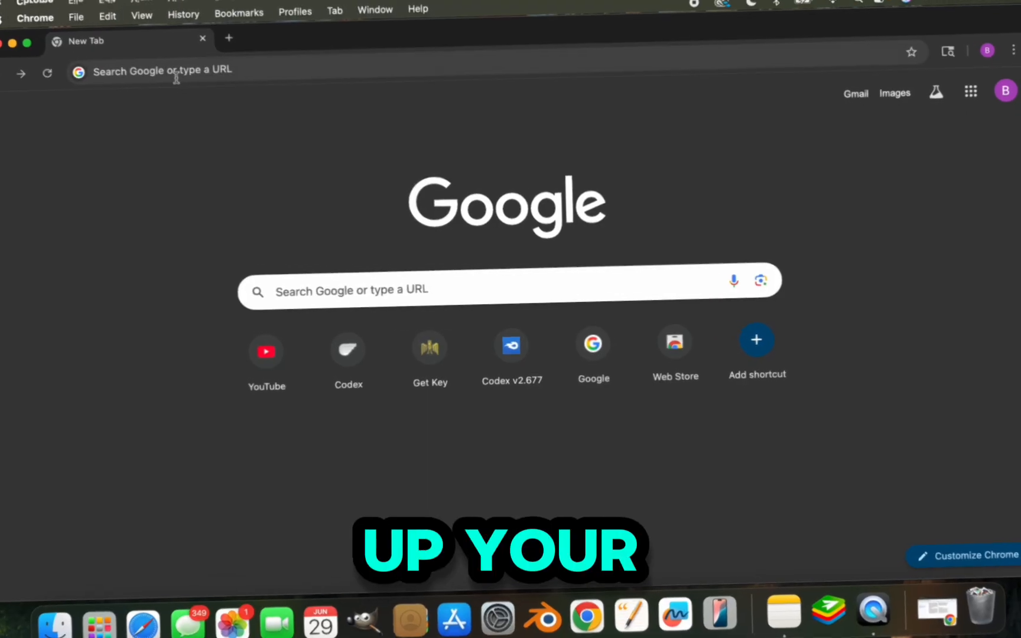
Open roblox.com in Chrome by typing 'robro' and choosing the Roblox suggestion.
click(178, 70)
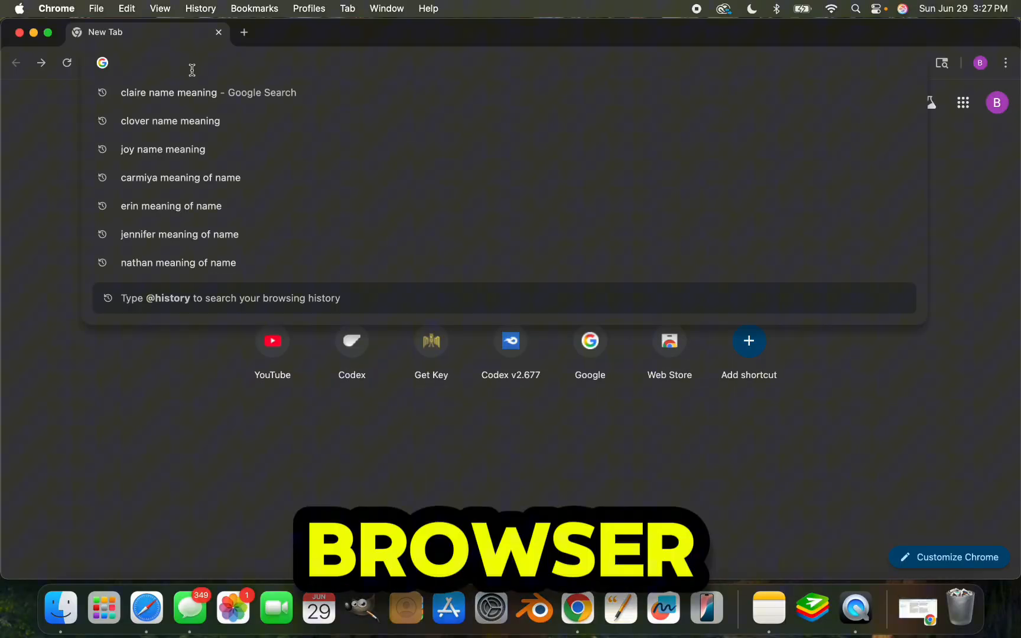
text(robro)
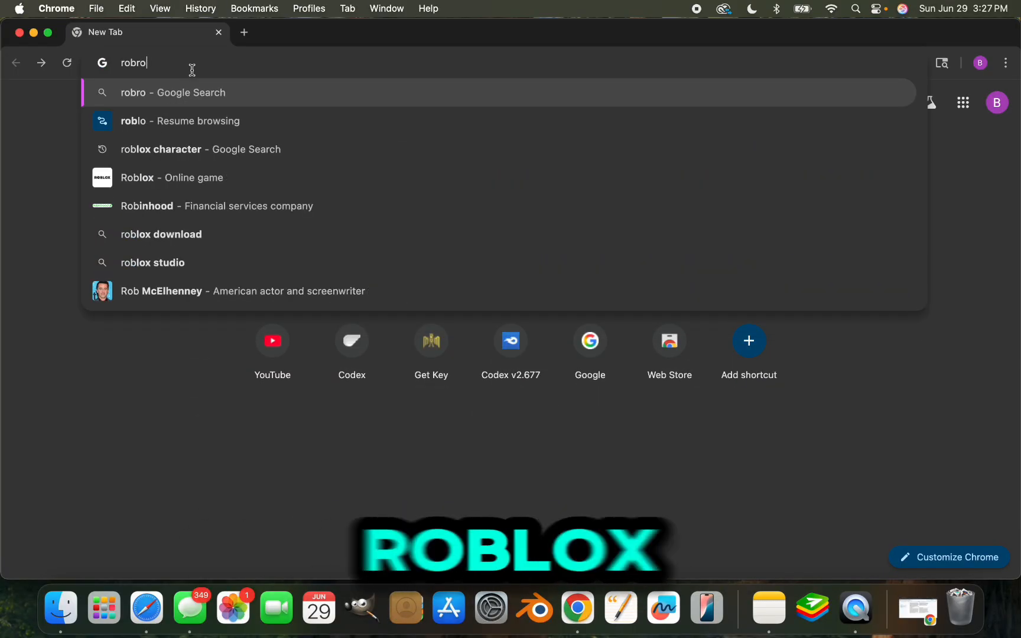
click(137, 177)
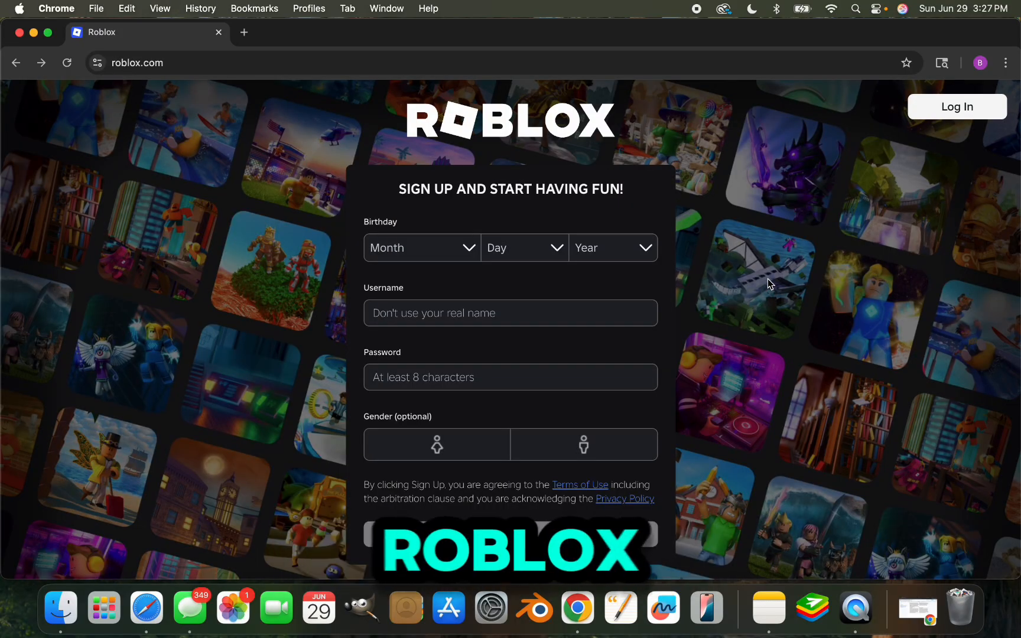
Set the sign-up birthday to June 10, 1996.
click(422, 248)
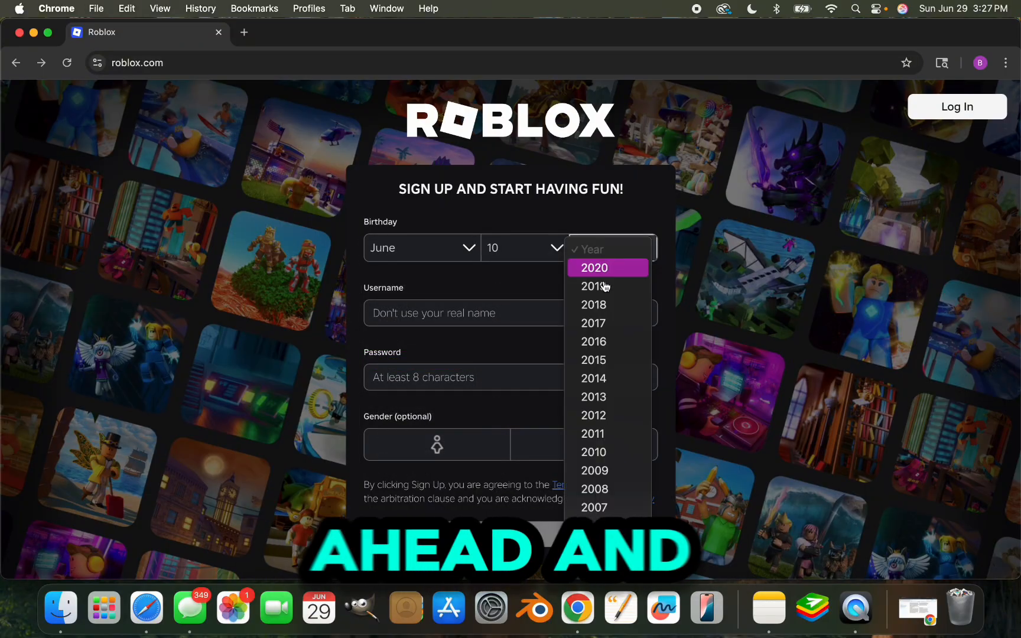
click(593, 415)
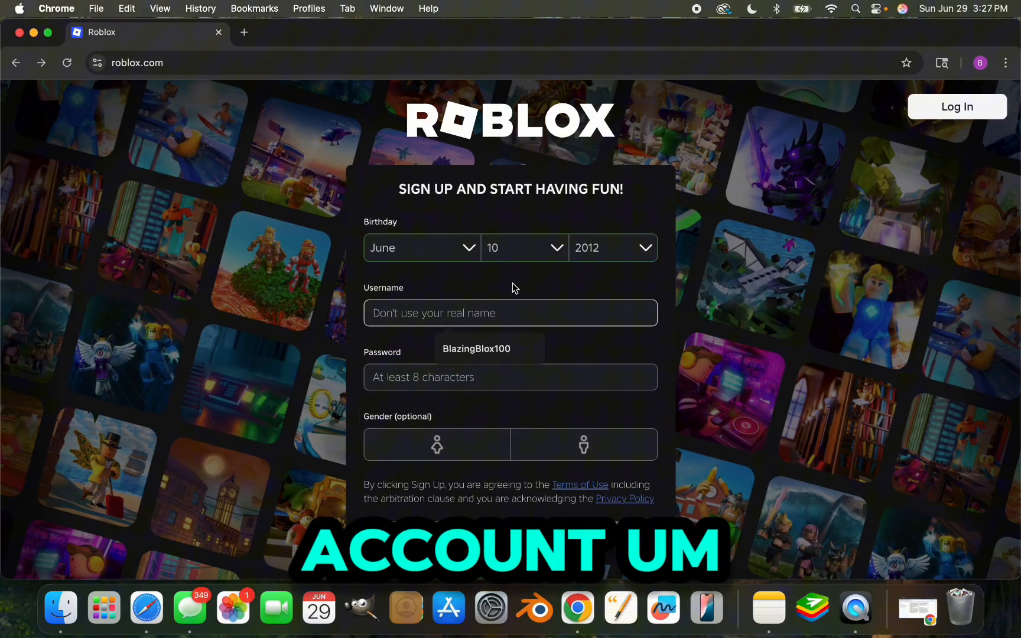
Enter the username 'tes267' and start entering the password.
click(612, 248)
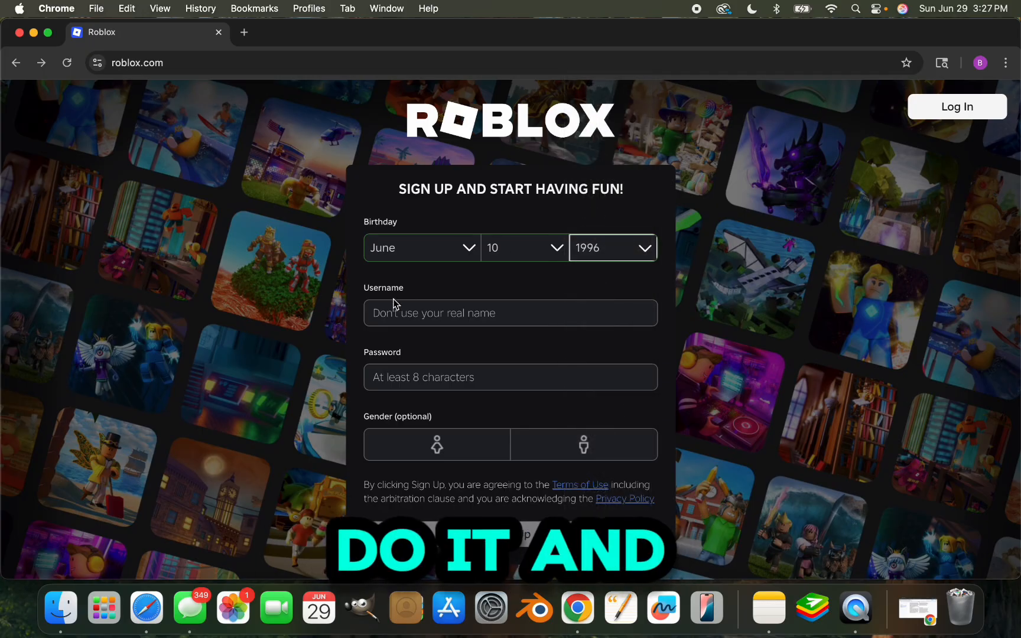
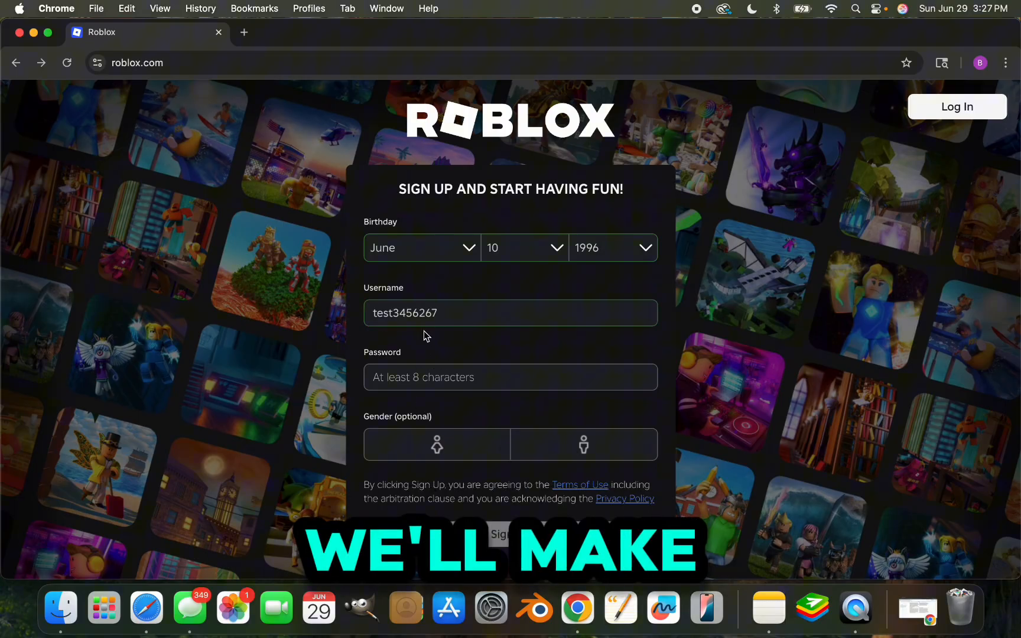
click(510, 377)
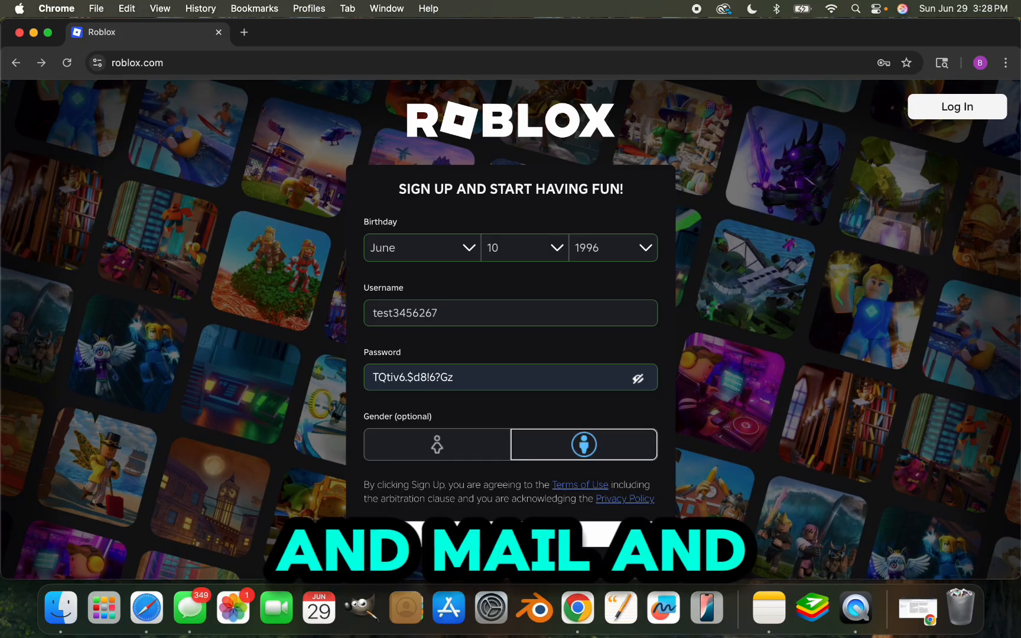
Submit the sign-up form, then open the Sonic Speed Simulator tile from Today's Picks.
click(884, 62)
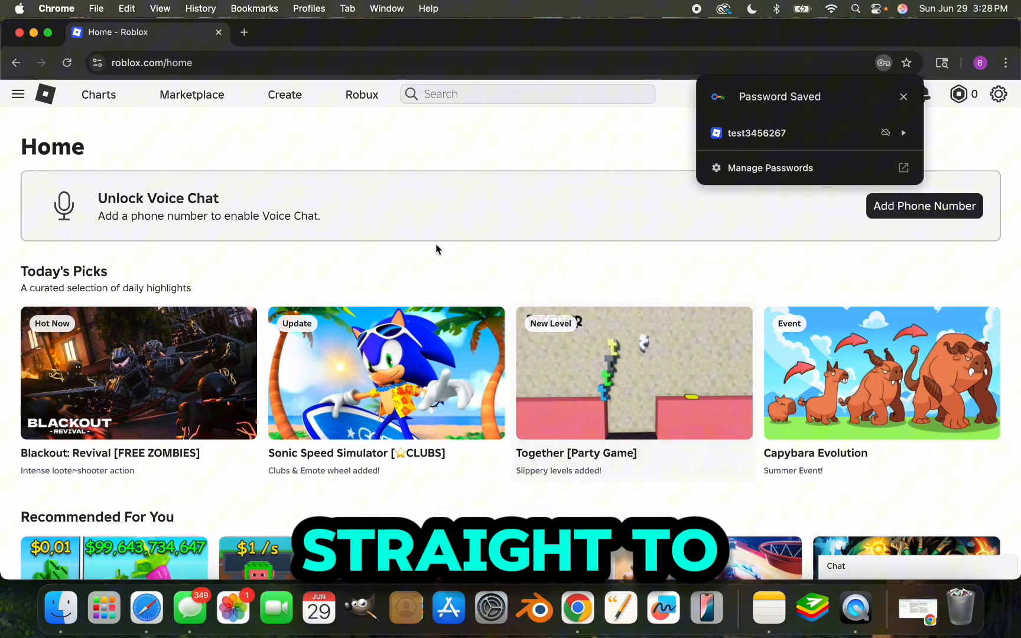
click(904, 96)
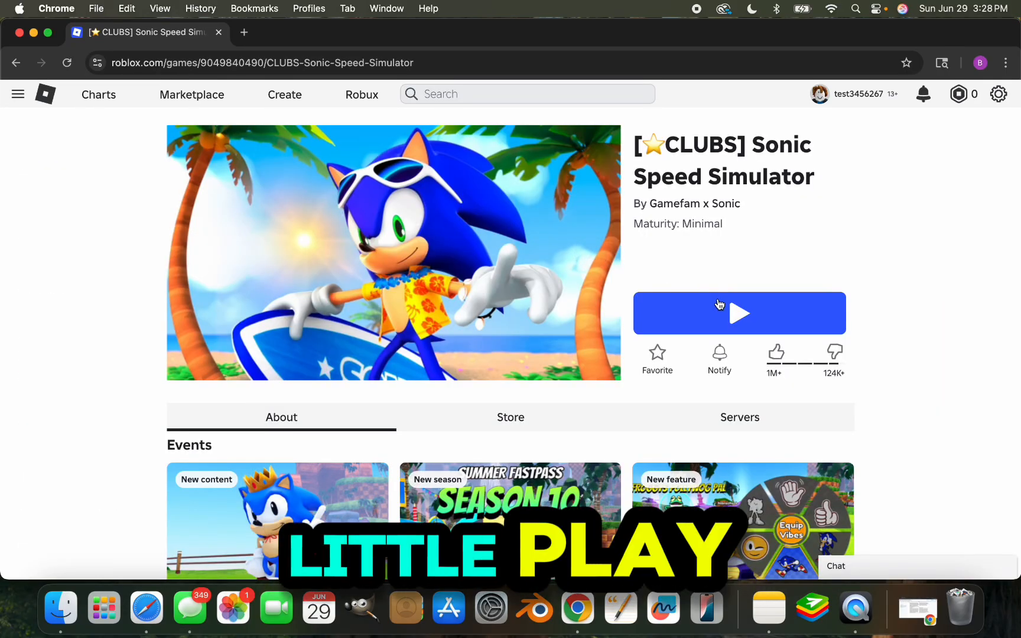
Press Play on Sonic Speed Simulator and choose Download Roblox in the popup.
click(739, 313)
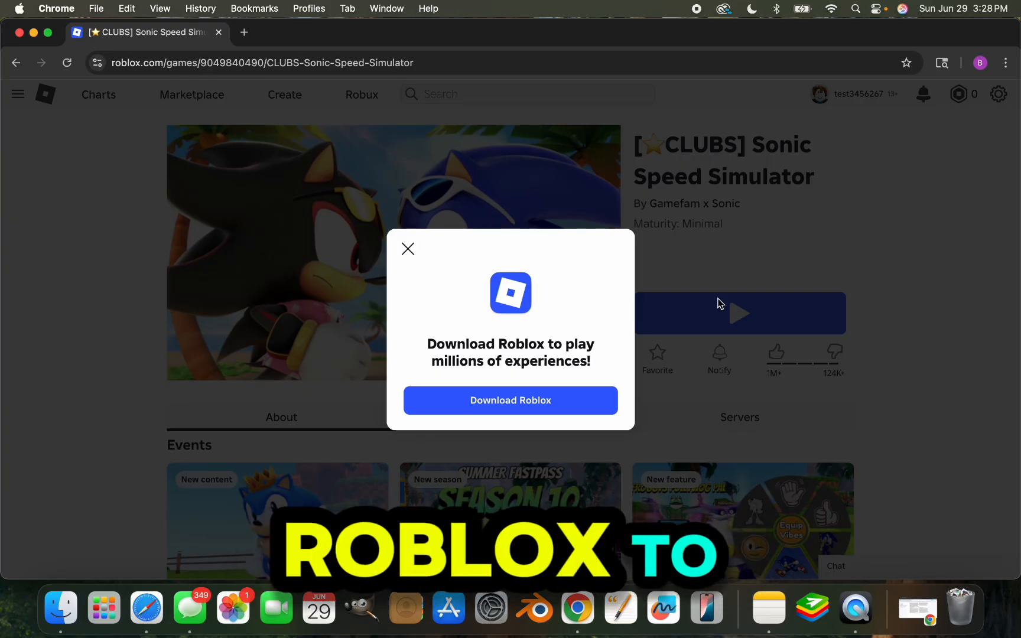
click(510, 400)
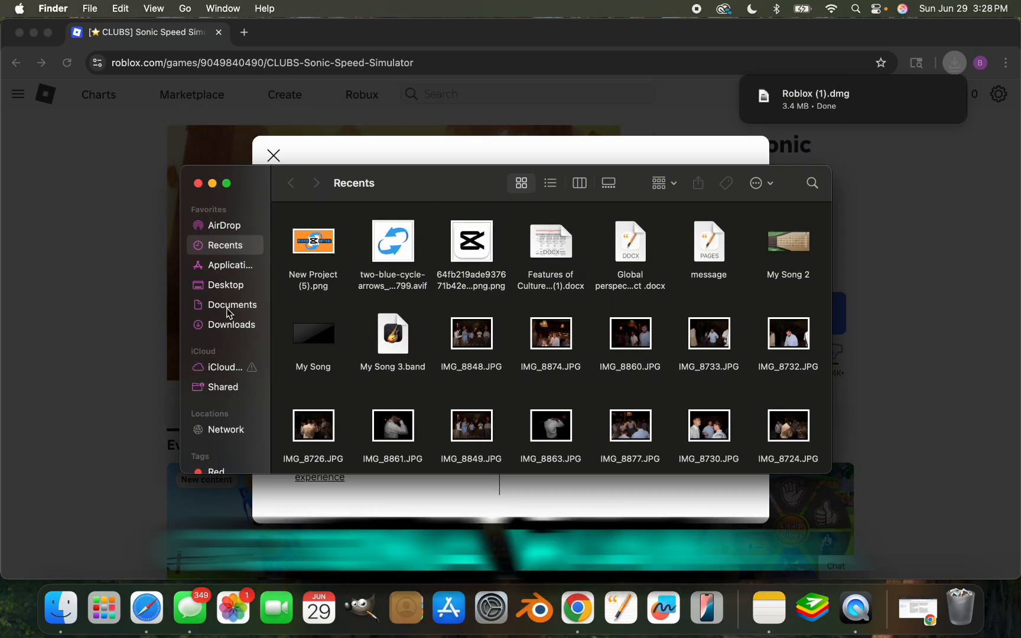
Open Roblox (1).dmg from the Downloads folder in Finder.
click(232, 324)
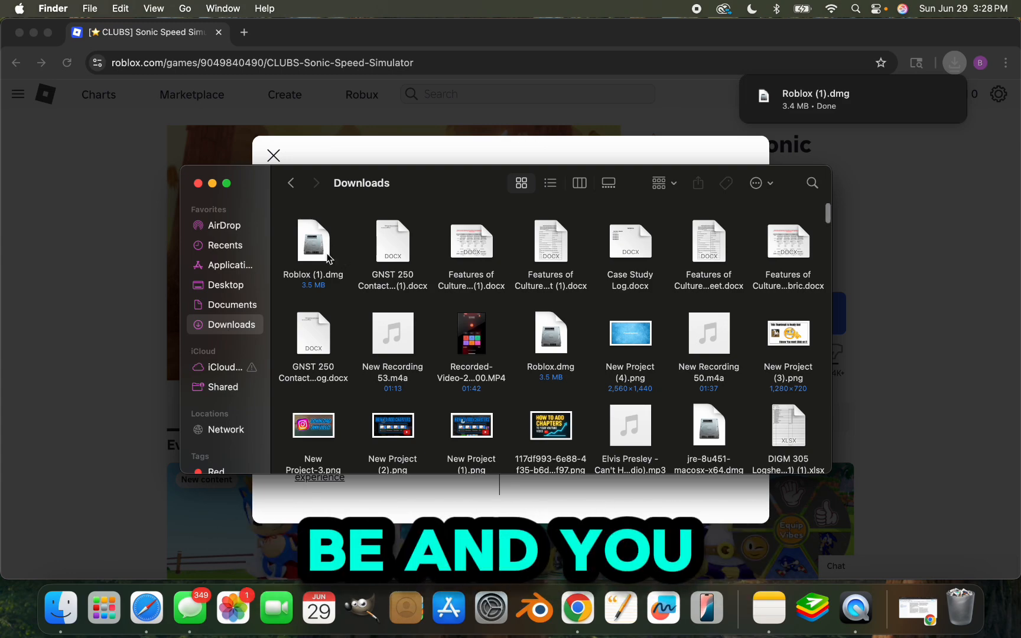
click(313, 241)
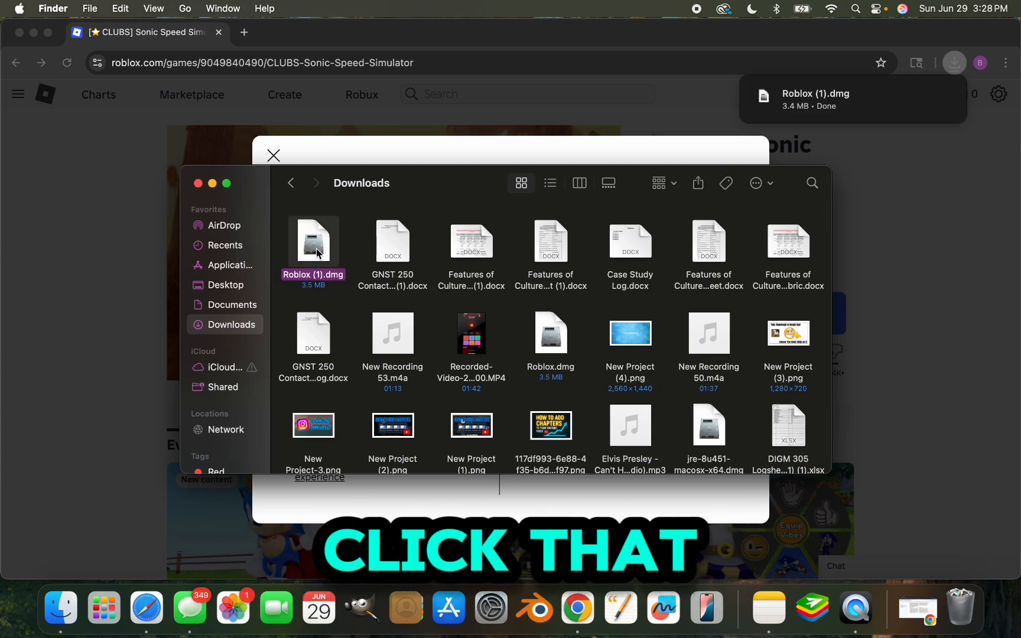
double_click(313, 242)
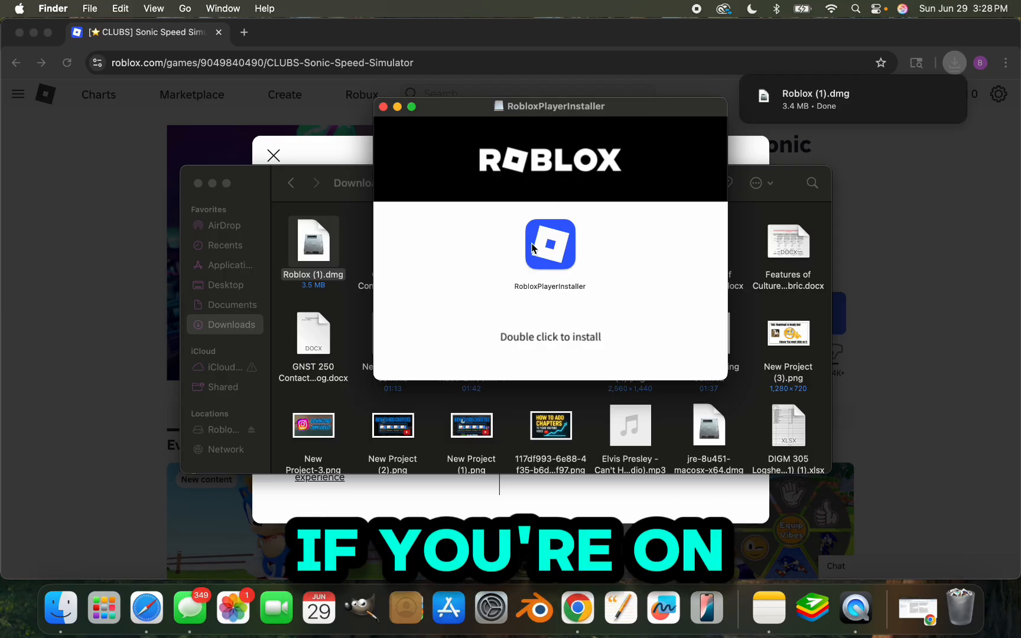
Run RobloxPlayerInstaller, allow it in the security warning, and join Sonic Speed Simulator.
click(550, 247)
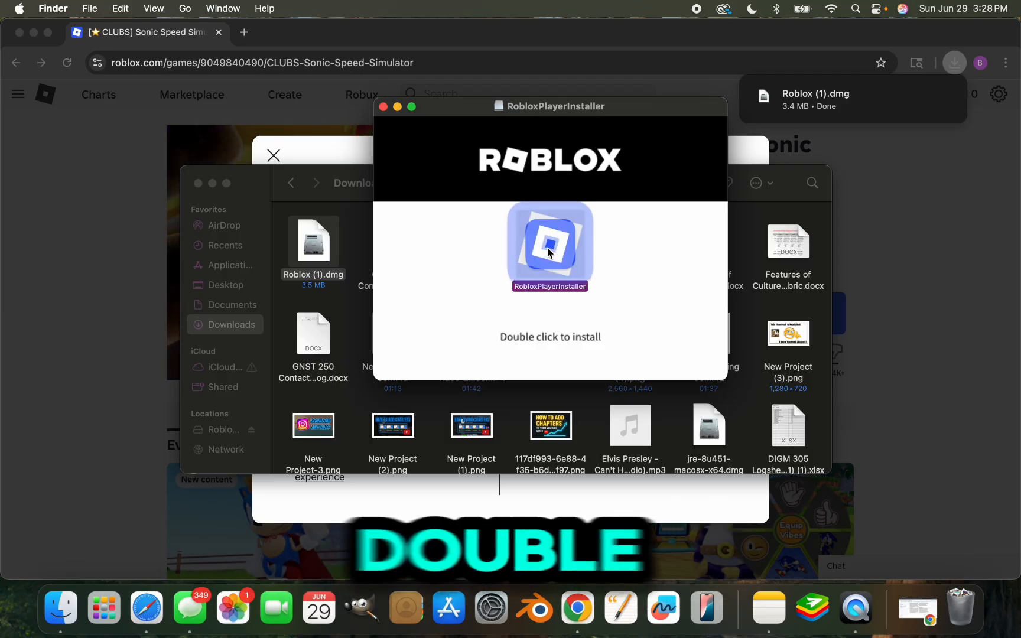
double_click(550, 250)
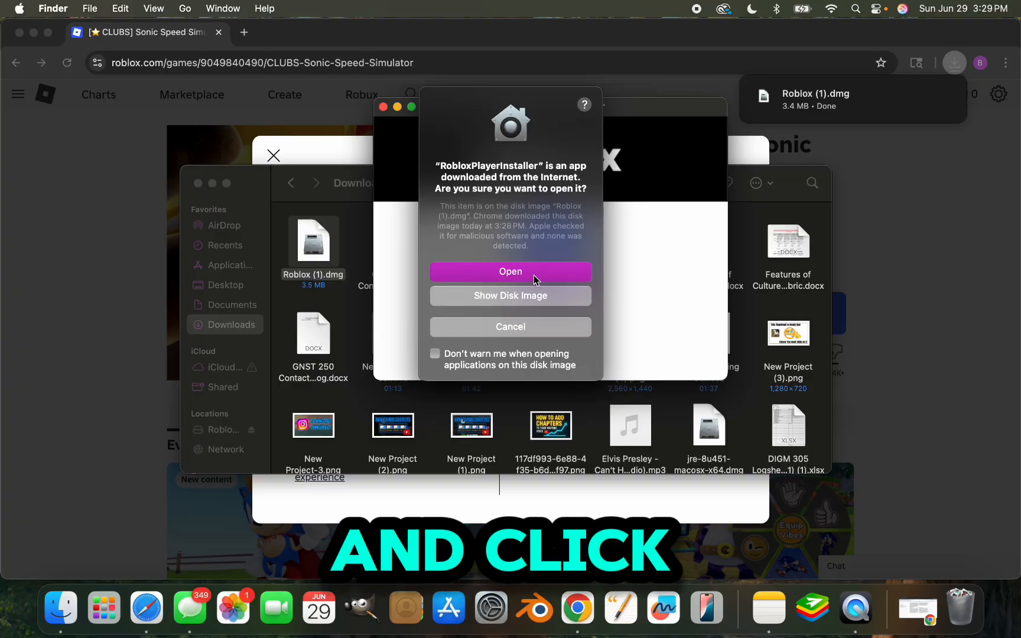
click(511, 272)
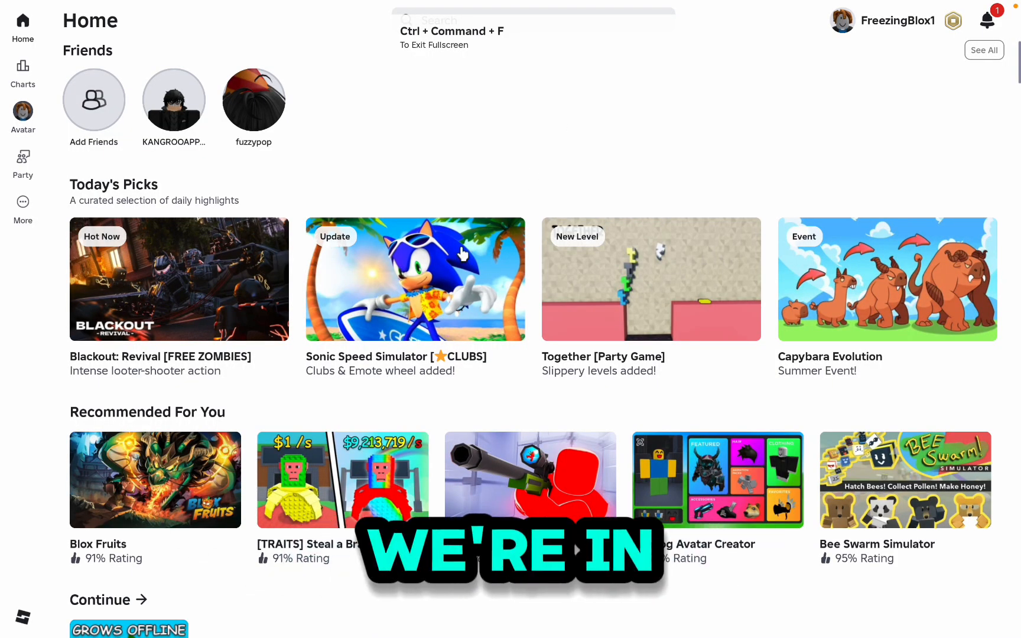
click(415, 280)
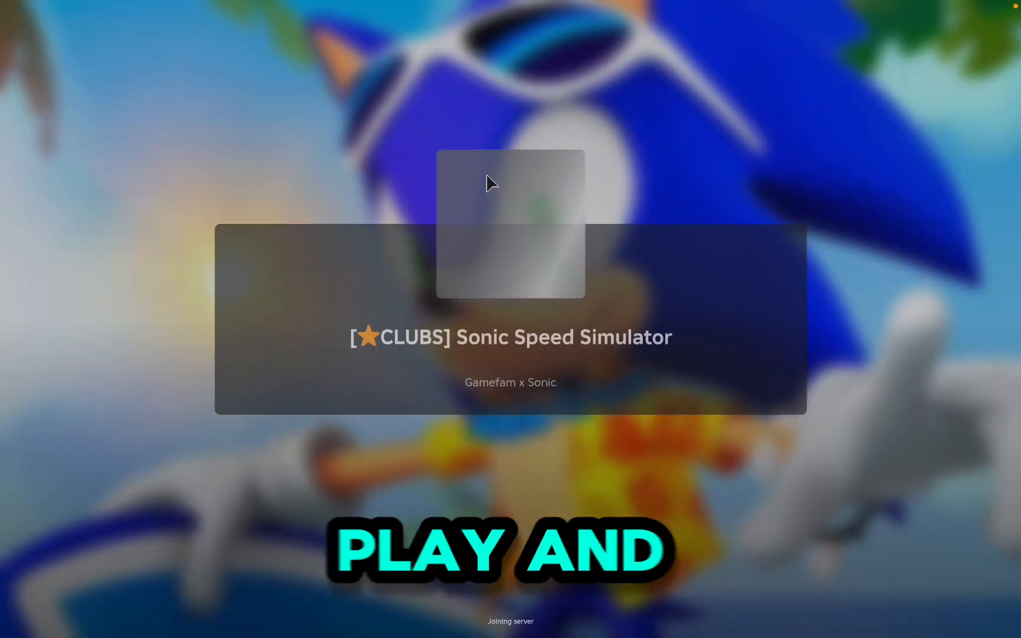